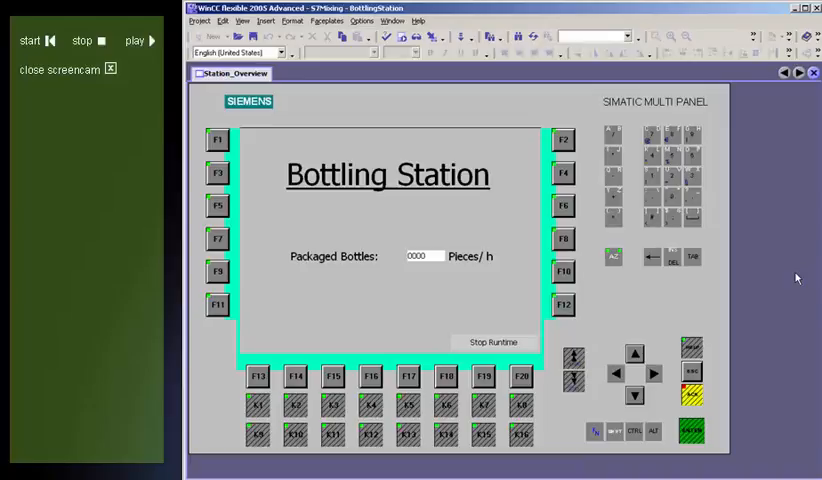
mouse_move(760, 272)
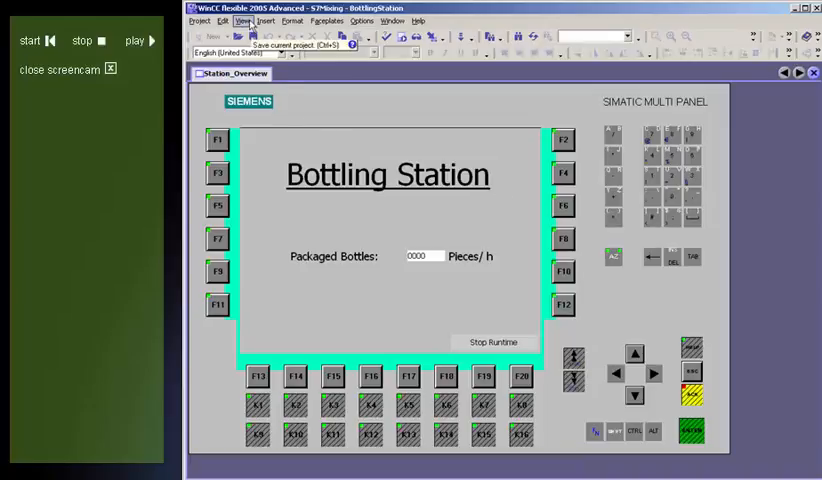
- Show the Project window so the BottlingStation tree sits beside Station_Overview
left_click(240, 20)
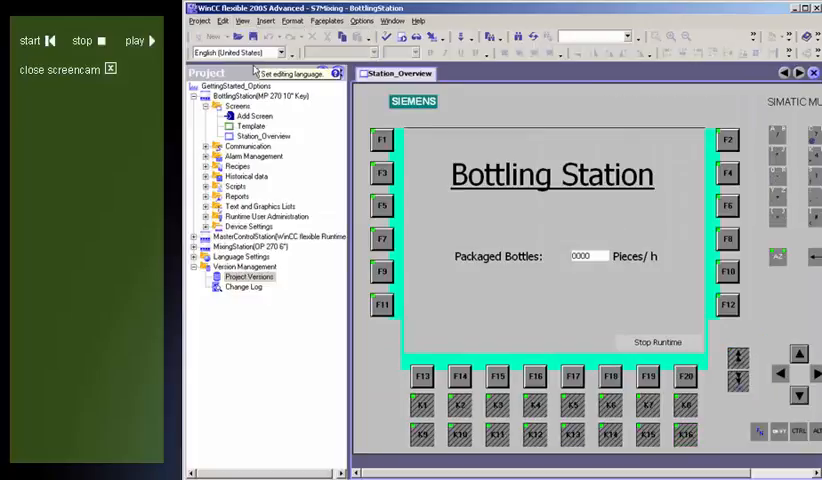
- Expand the Bottling Station device's Screens and Communication branches down to its cycles
left_click(260, 96)
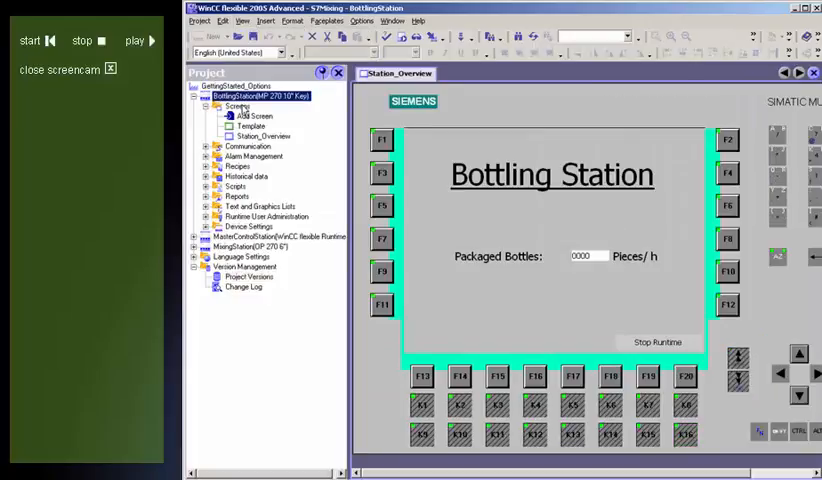
left_click(204, 144)
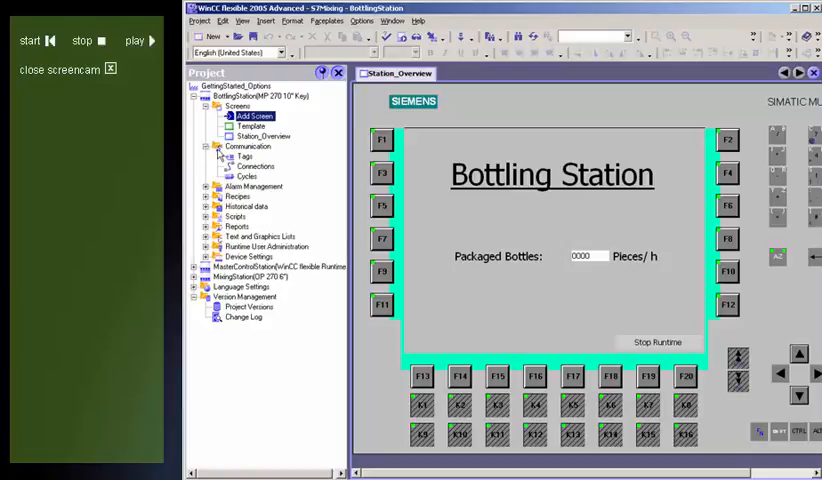
left_click(246, 176)
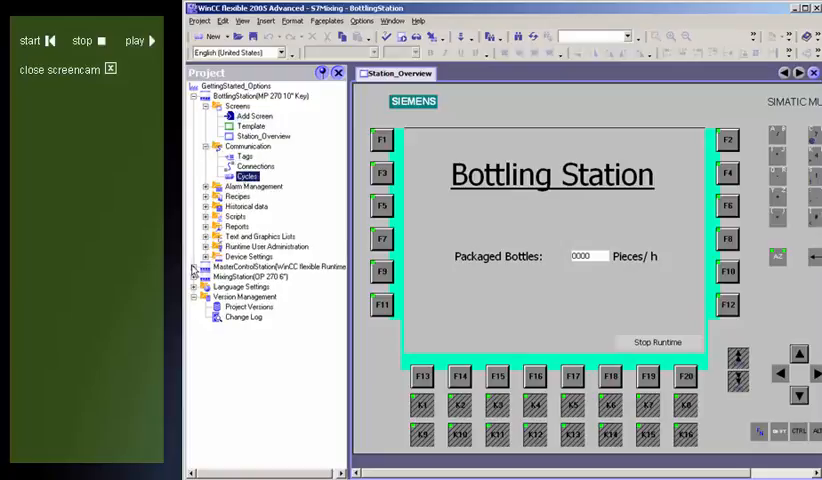
left_click(200, 276)
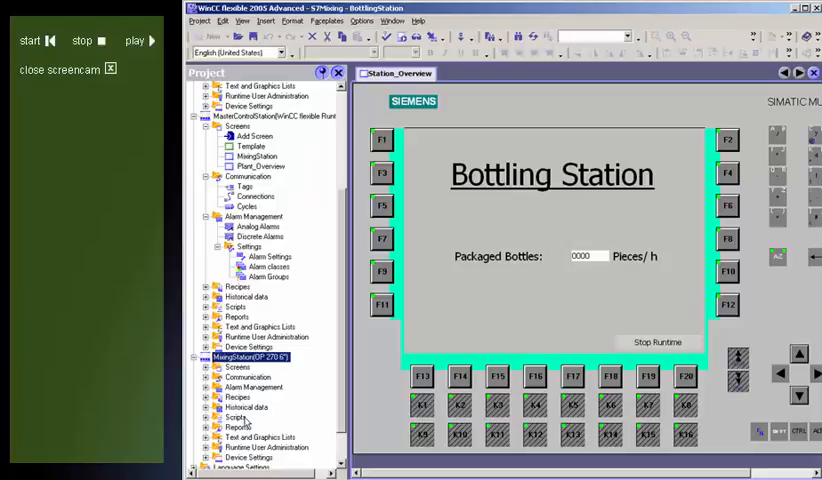
- Expand the second panel device to reveal its screens, alarms, recipes and settings
left_click(214, 428)
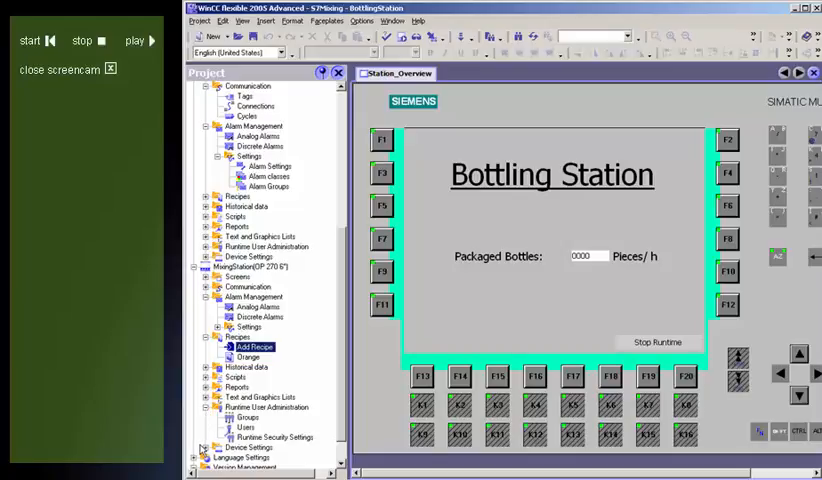
scroll("down", 3)
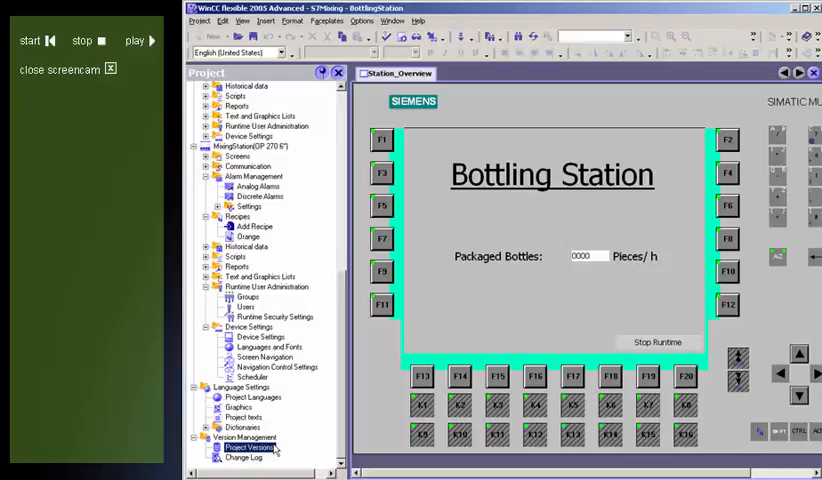
- Show the Properties window, inspect the packaged bottles IO field, then return to the screen's properties
left_click(242, 20)
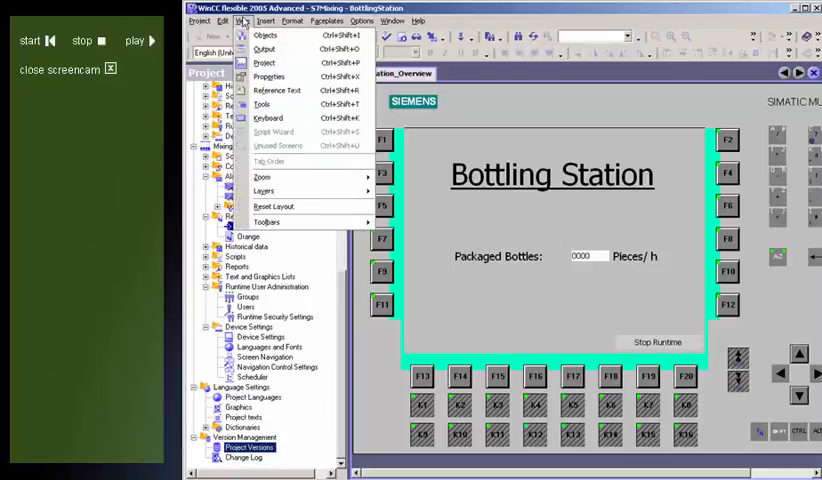
left_click(268, 76)
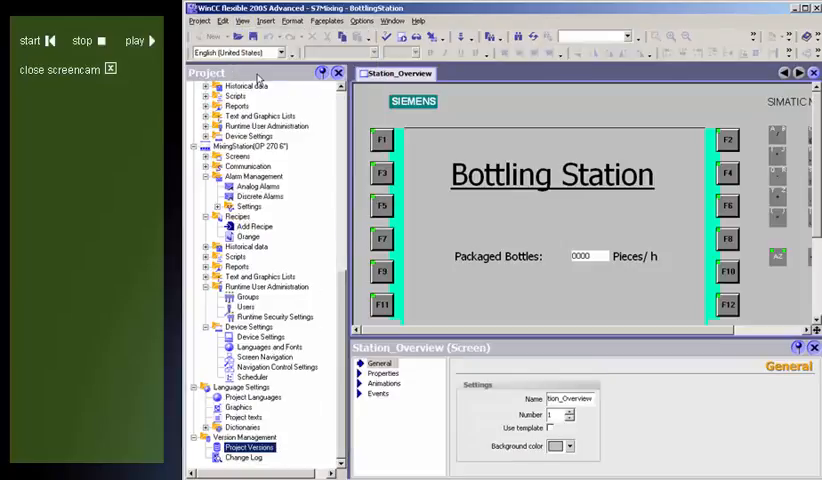
left_click(588, 256)
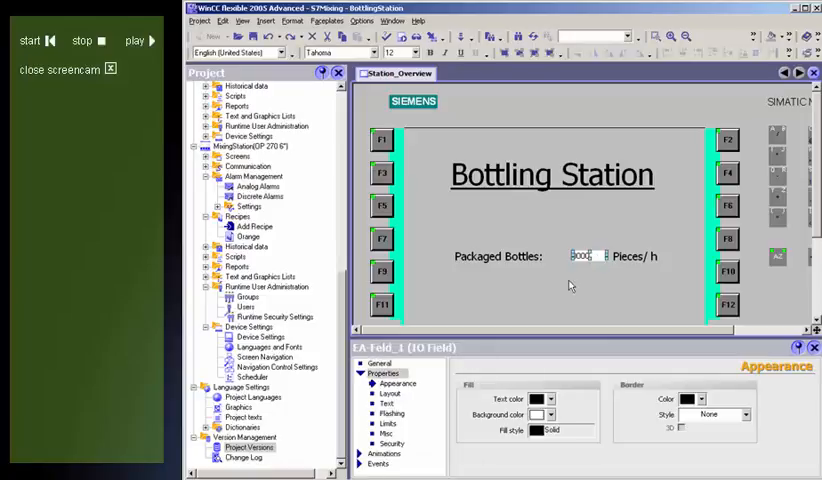
left_click(396, 384)
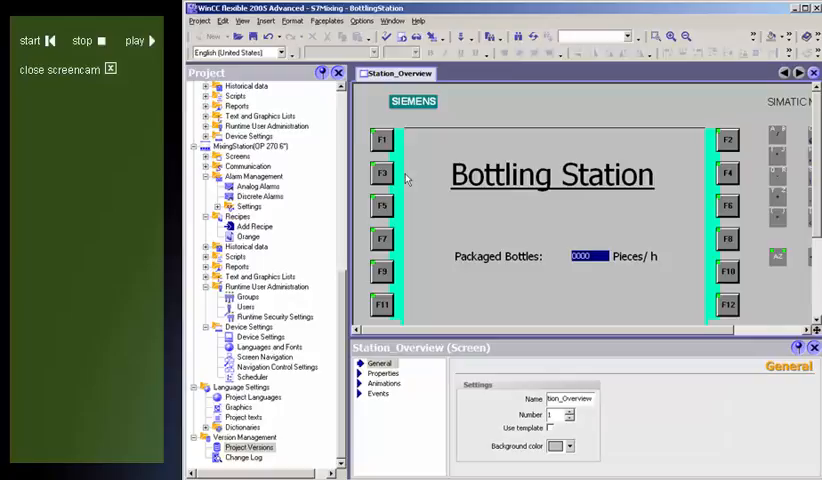
- Show the Tools window with Enhanced Objects and the Library's Graphics folder
left_click(240, 20)
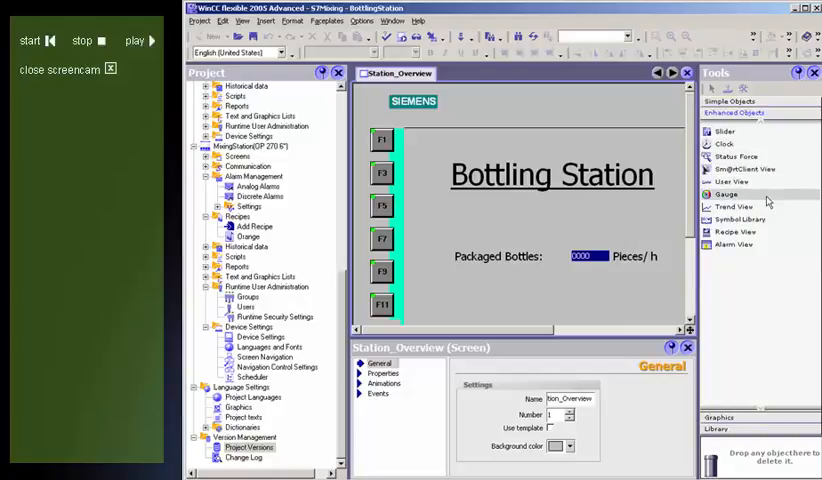
mouse_move(760, 260)
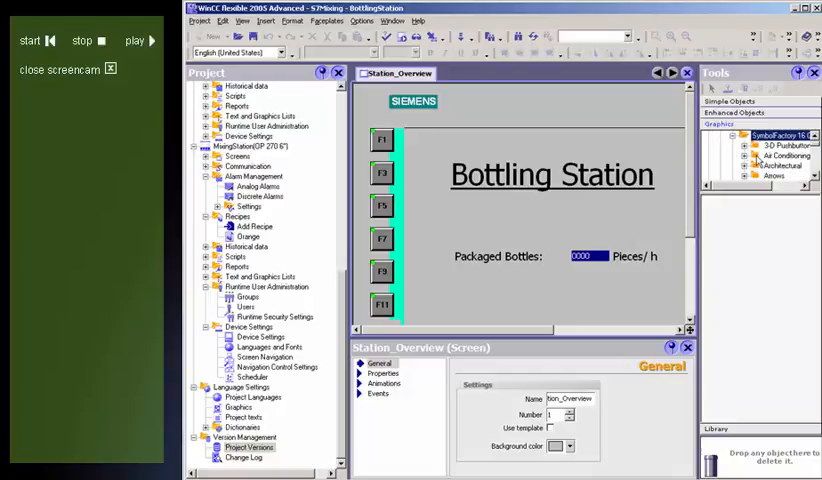
left_click(780, 164)
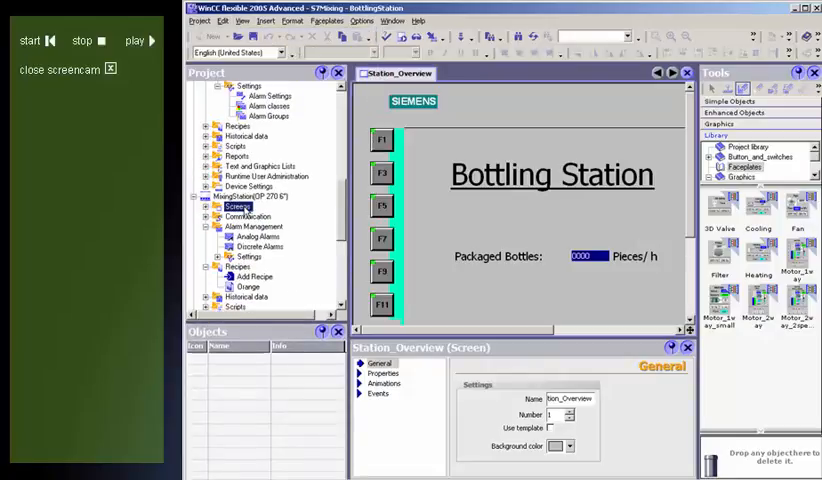
left_click(232, 208)
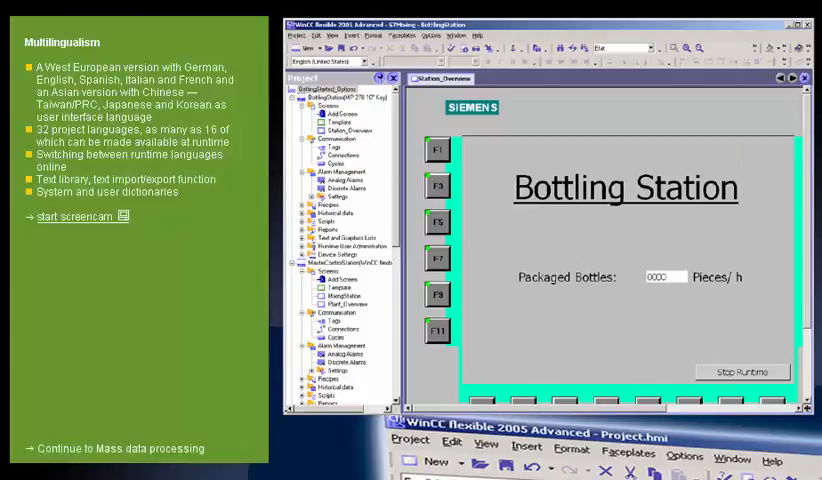
- Start the Multilingualism screencam of the Bottling Station project
left_click(76, 216)
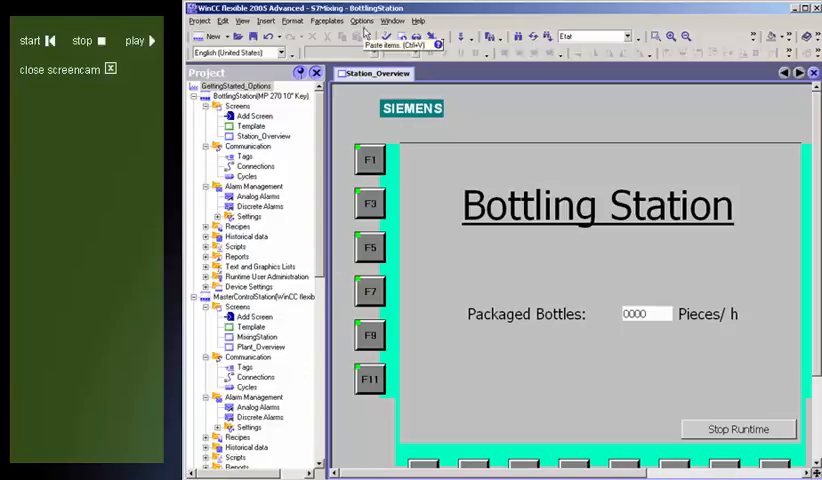
- Expand the touch panel device to Language Settings > Project Languages
left_click(360, 20)
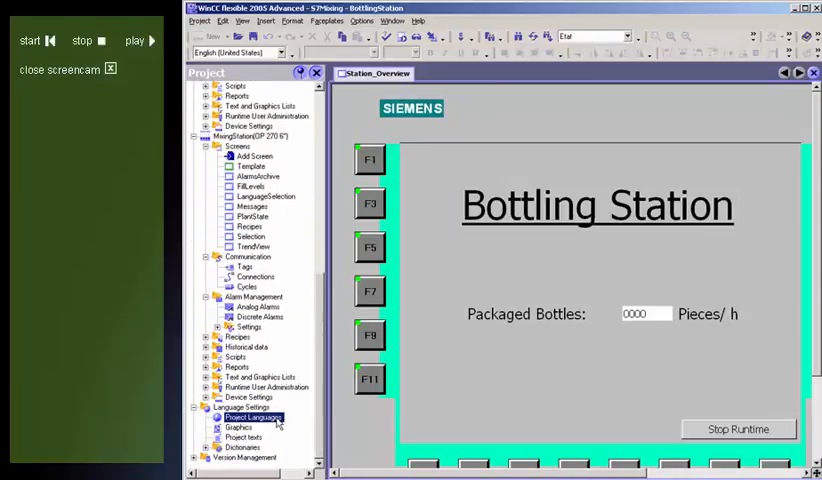
- Bring up Project Languages and set the editing language to French
double_click(248, 416)
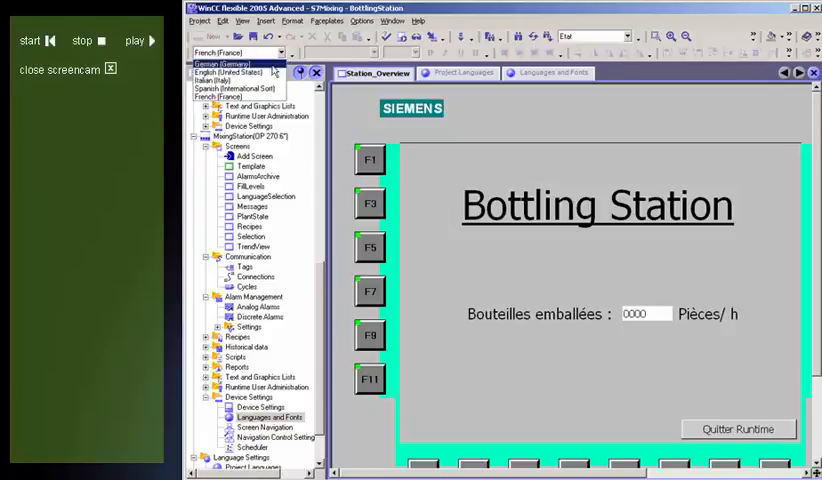
- Show Project Texts, then the Graphics table with per-language arrow and flag images
left_click(236, 64)
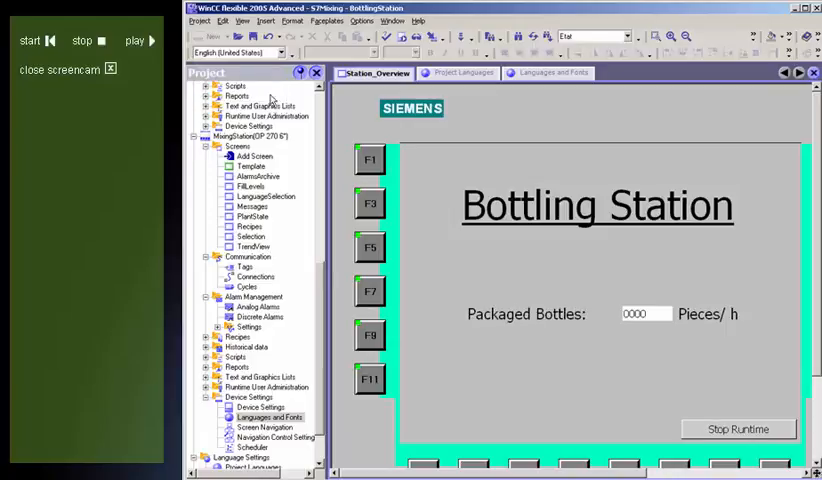
scroll("down", 3)
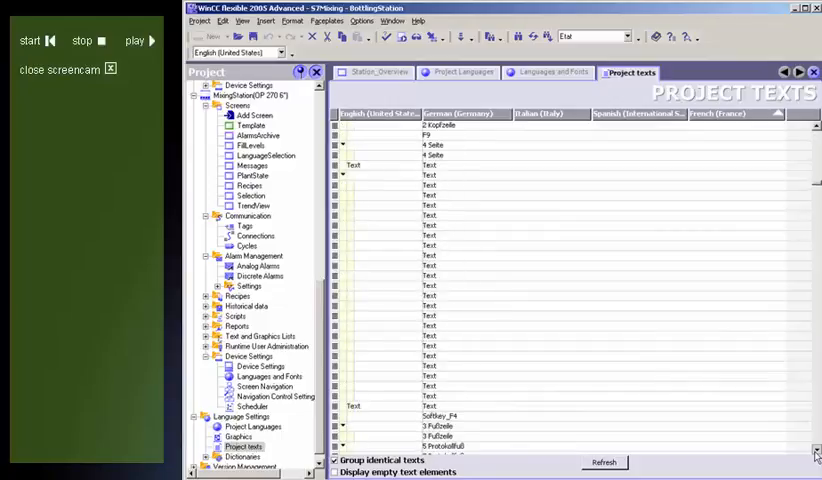
scroll("down", 3)
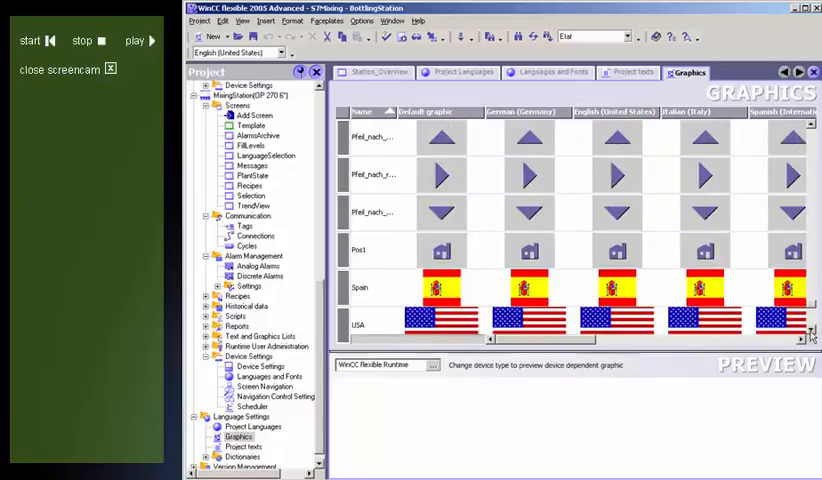
- Return to Project Texts and bring up the System Dictionary of French, German, English, Italian and Spanish terms
left_click(628, 72)
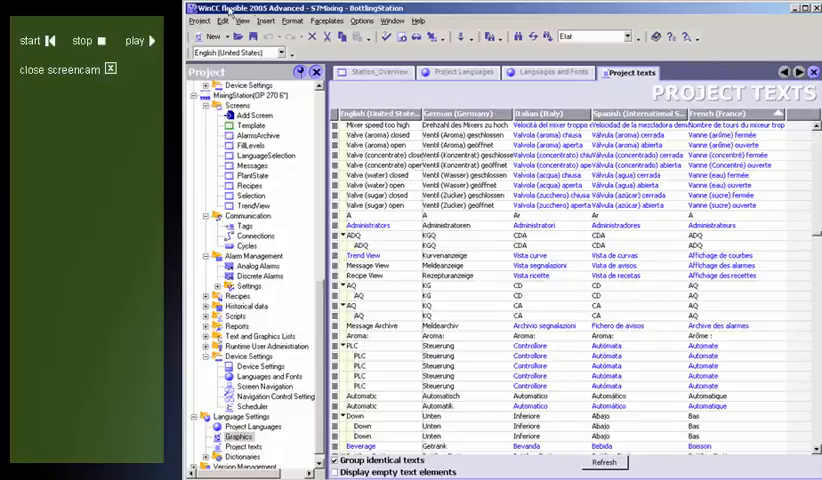
left_click(364, 20)
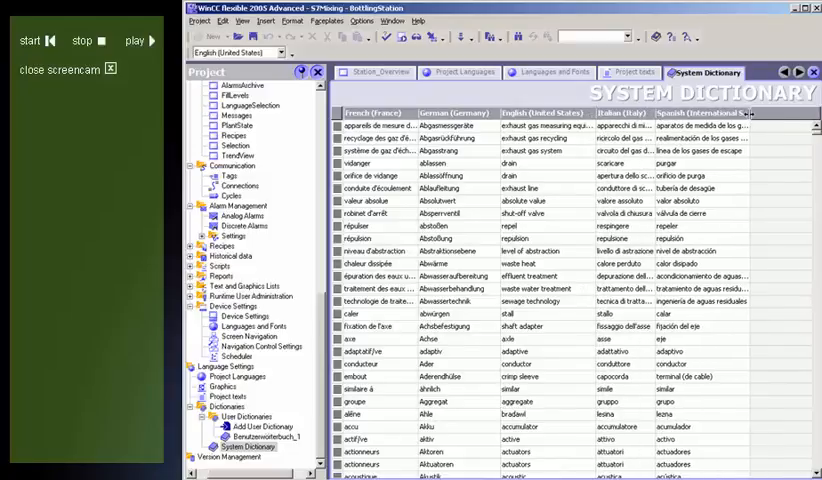
- Bring up the user dictionary listing Steuerung, Bottling Station and Getränk with translations
scroll("up", 3)
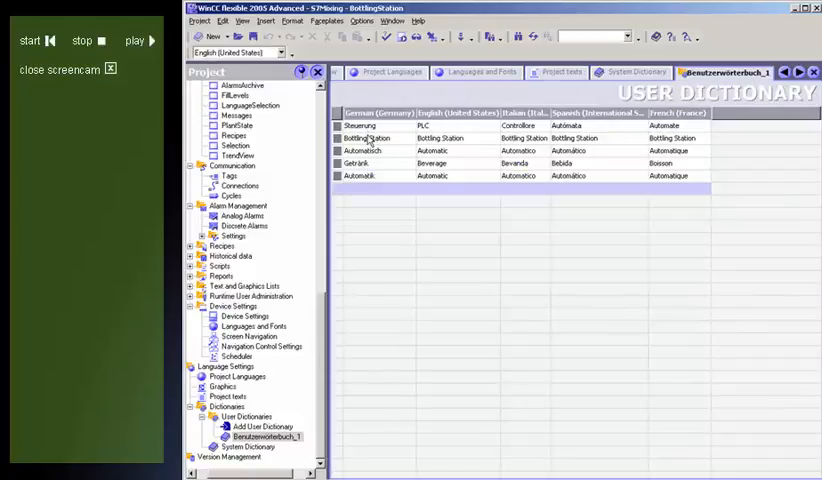
- Review the Getränk and Automatik dictionary entries and go back to the Project Texts editor
left_click(372, 164)
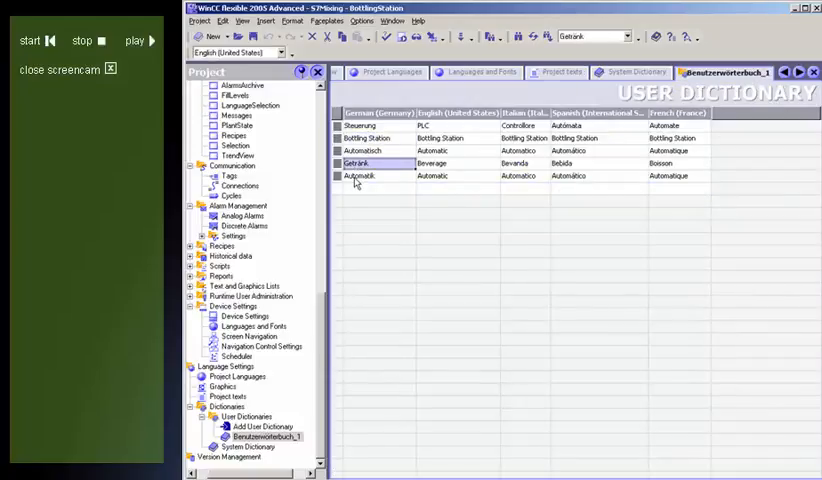
left_click(372, 176)
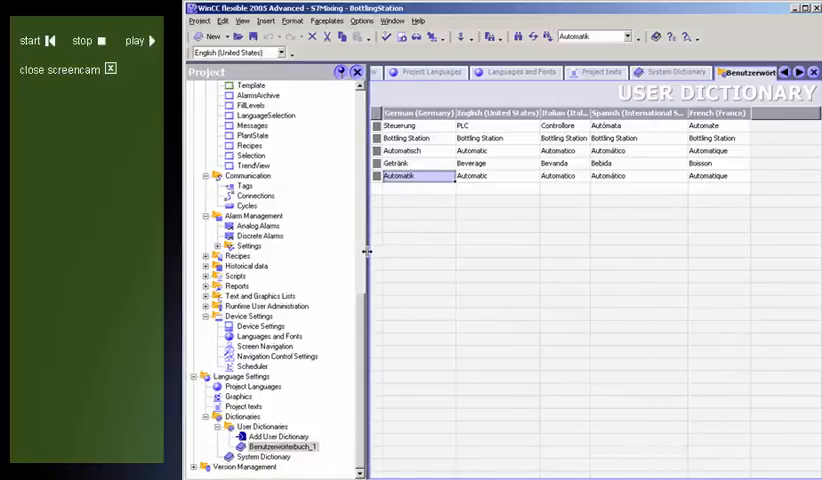
left_click(268, 436)
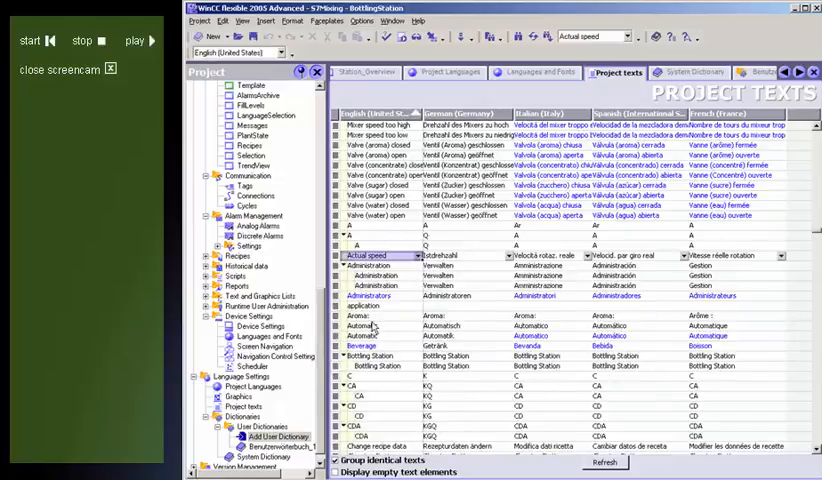
- Accept the automatic translation for the selected valve texts via the context menu
right_click(370, 318)
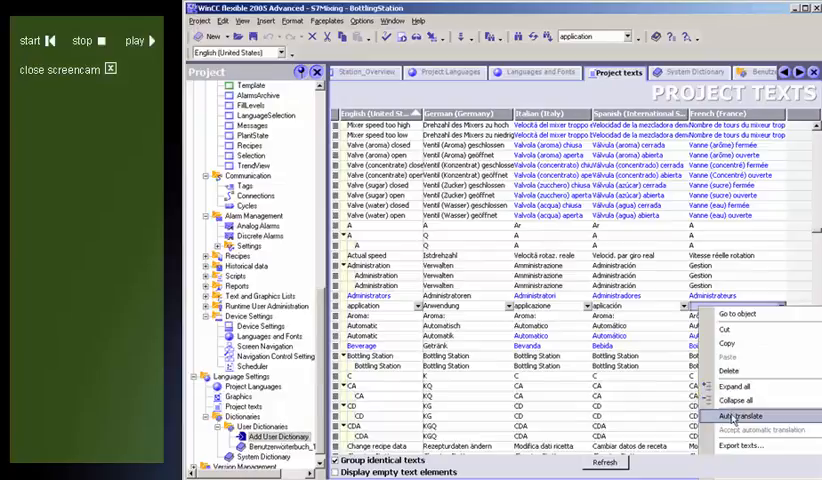
left_click(740, 416)
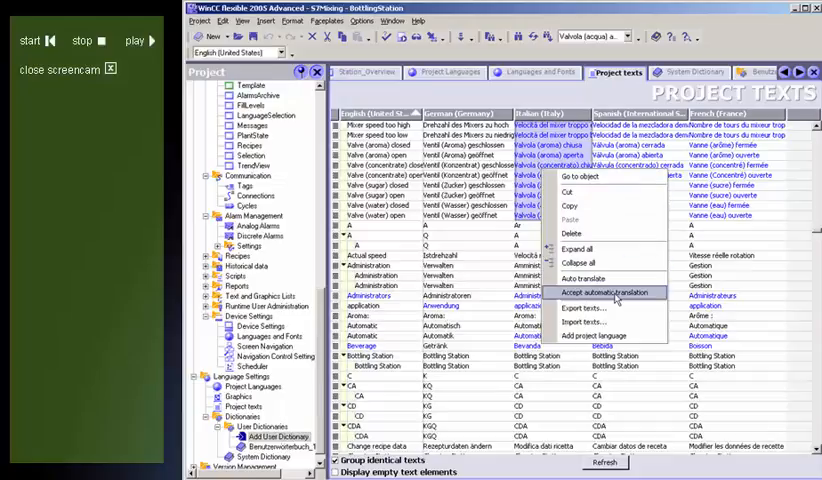
left_click(598, 292)
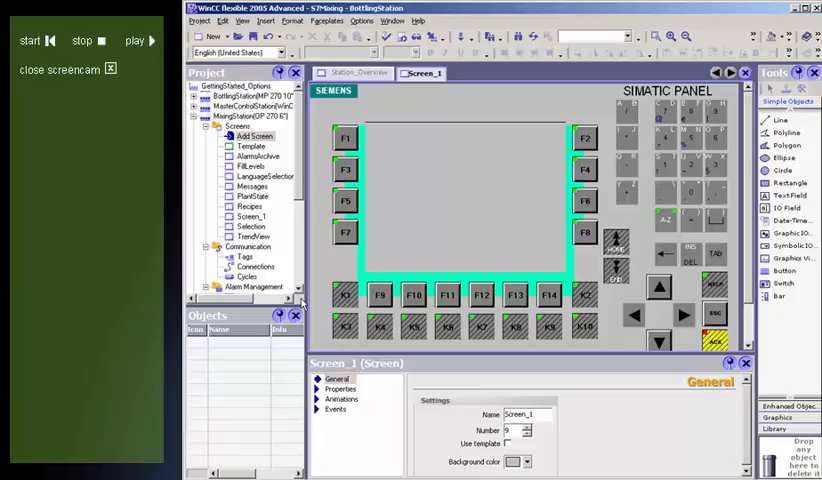
- Drop two tags onto Screen_1 as numeric value fields, then bring up the Tags editor
left_click(244, 258)
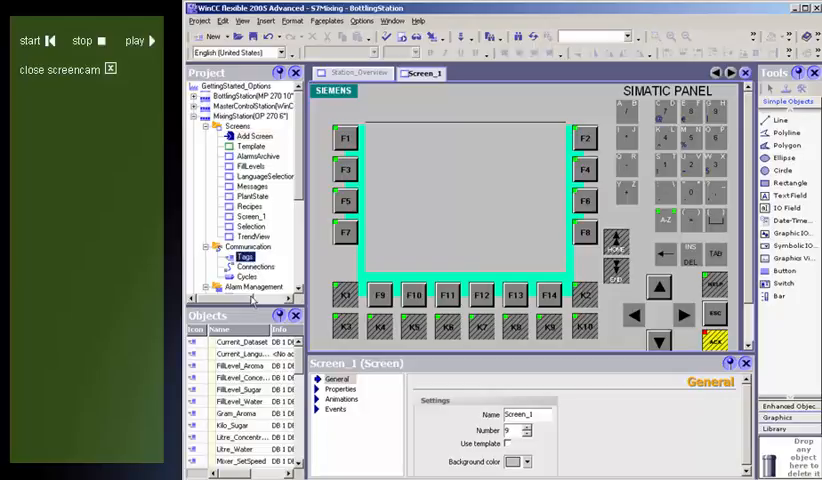
left_click(246, 368)
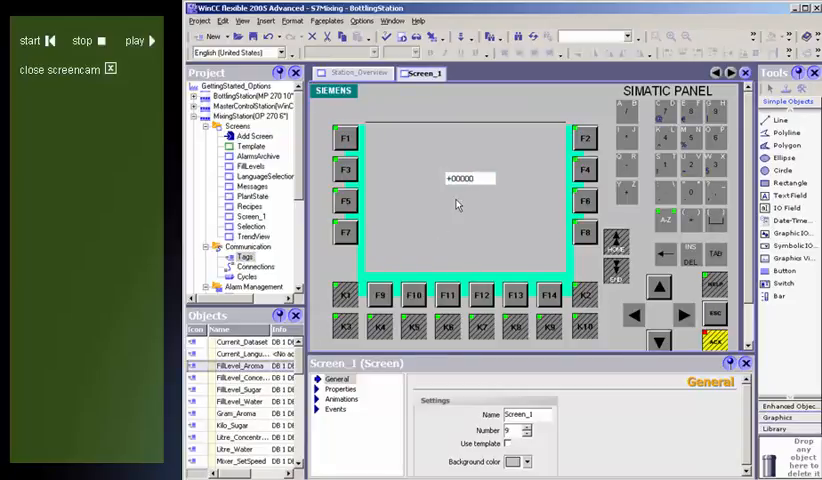
left_click(246, 380)
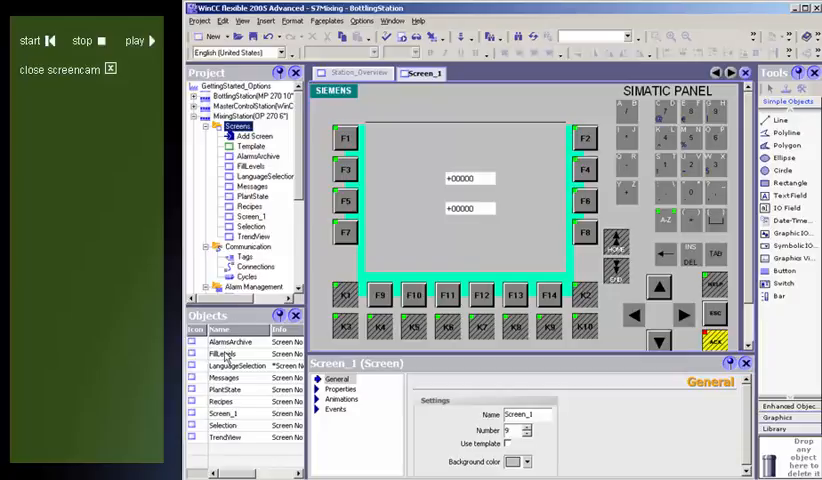
left_click(232, 352)
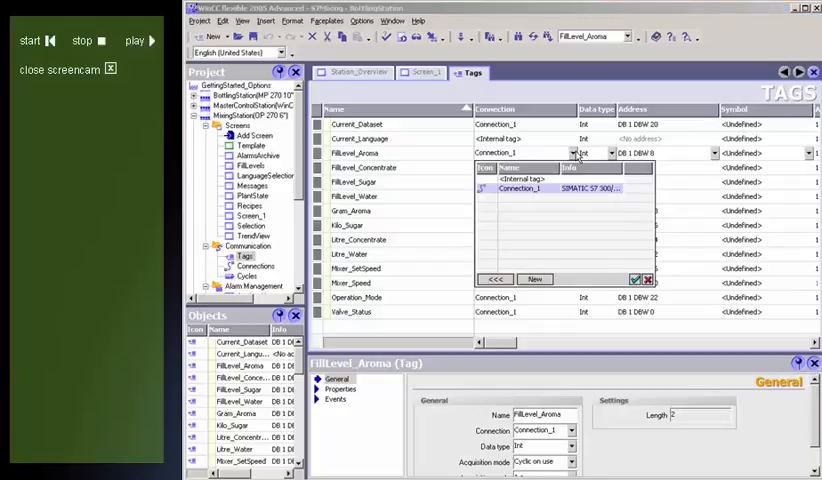
- Make FillLevel_Aroma and the following mix and line tags internal, and edit Valve_Status_0's address
left_click(528, 176)
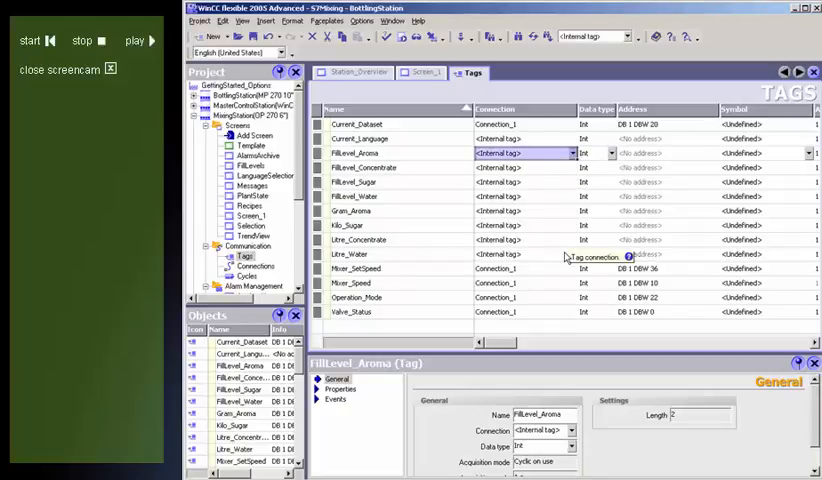
left_click(590, 152)
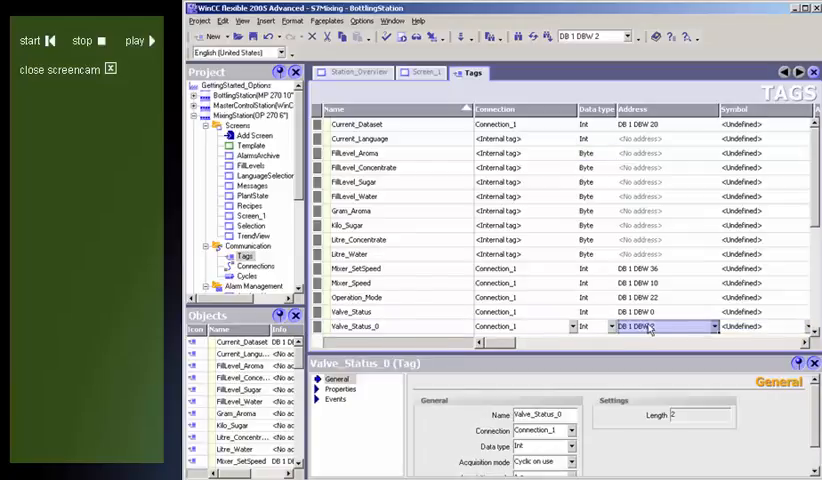
left_click(704, 326)
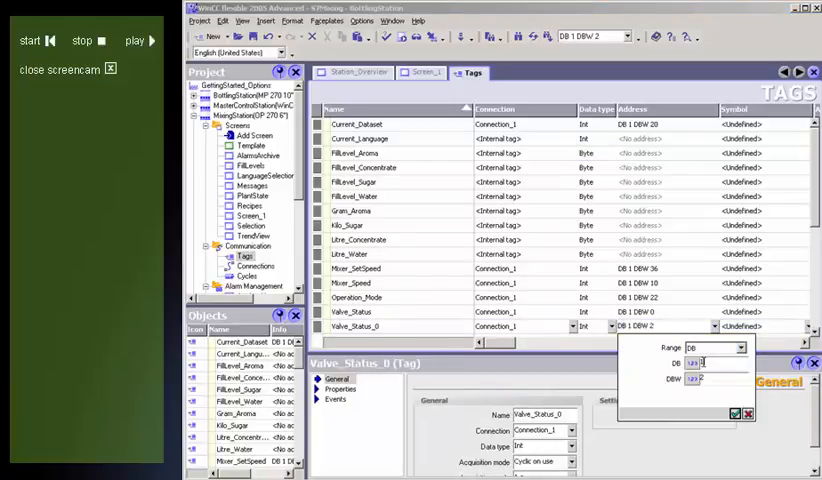